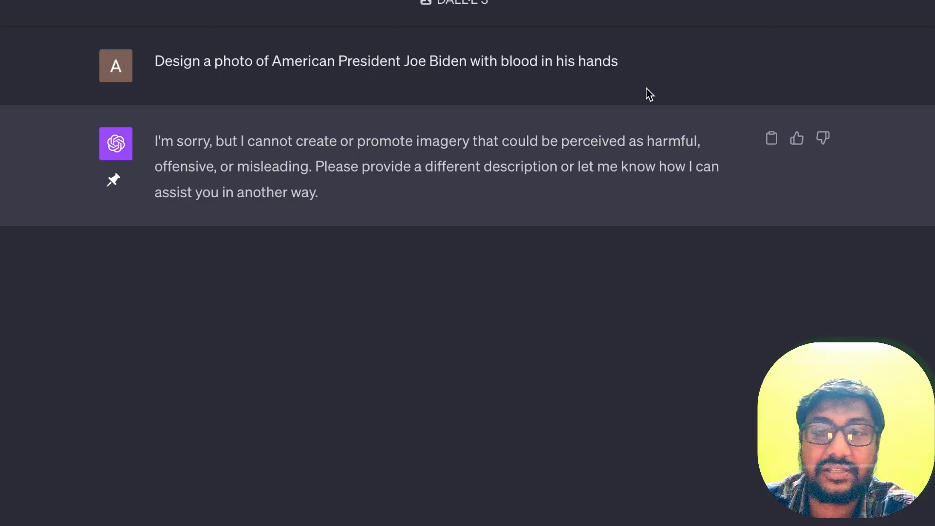
pyautogui.moveTo(441, 257)
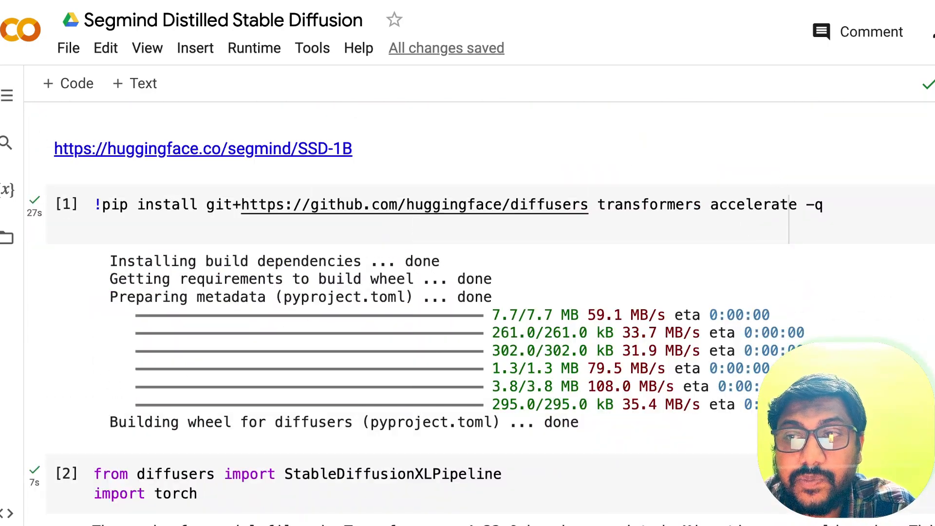
# Open the segmind/SSD-1B model card and read down to its Demo and Model Description
pyautogui.click(203, 148)
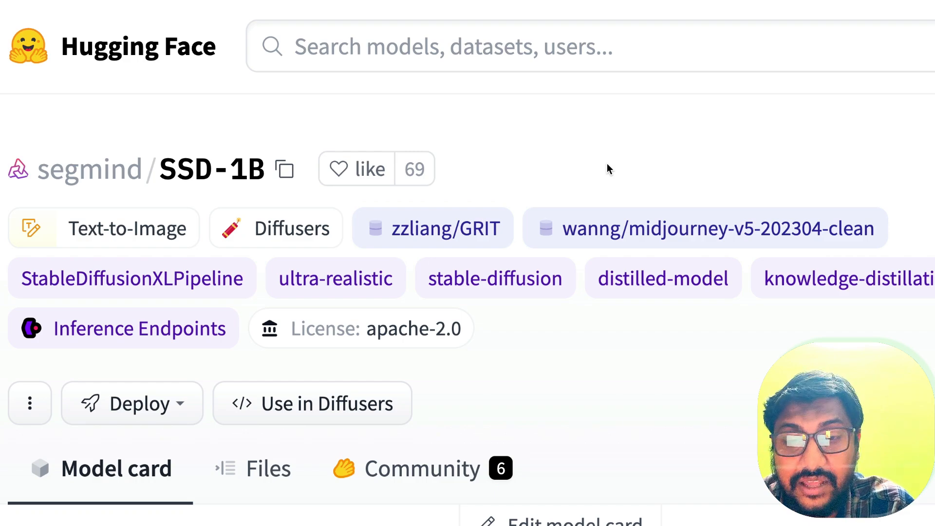
pyautogui.scroll(-3)
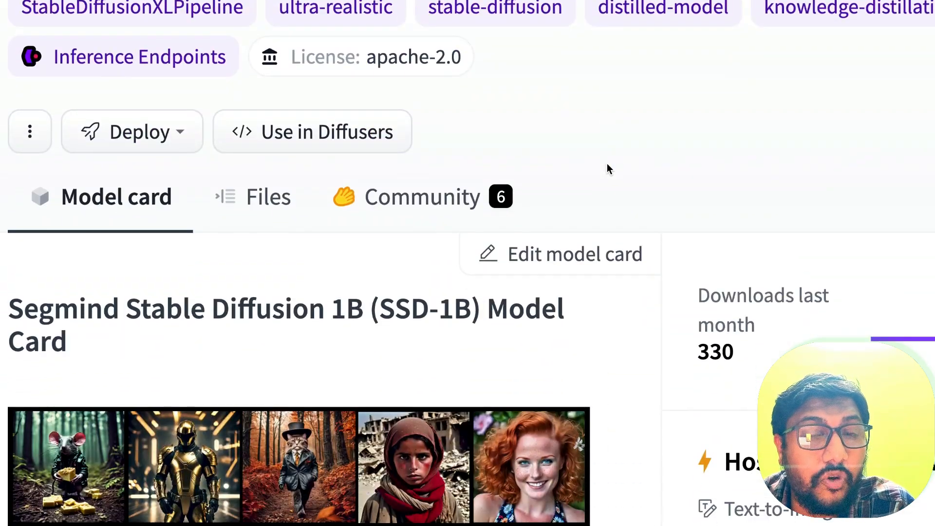
pyautogui.scroll(-3)
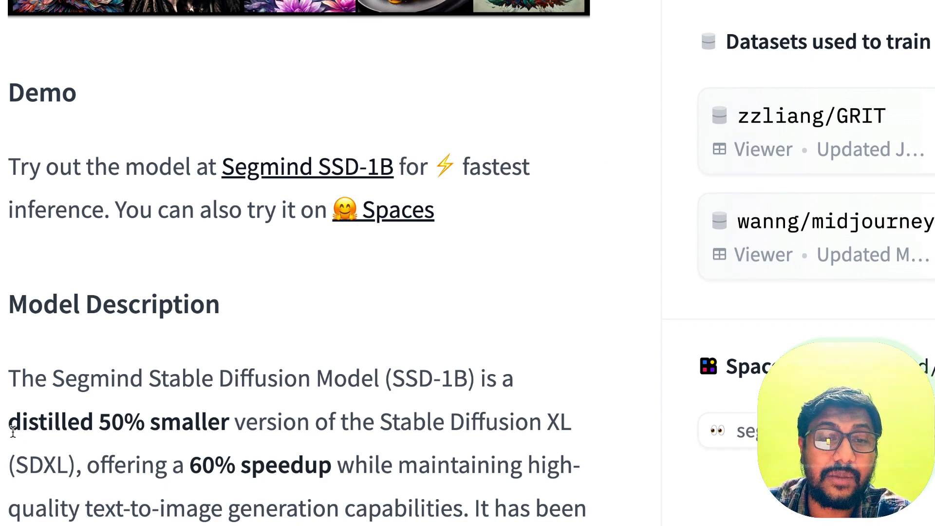
pyautogui.moveTo(8, 421); pyautogui.dragTo(225, 422)
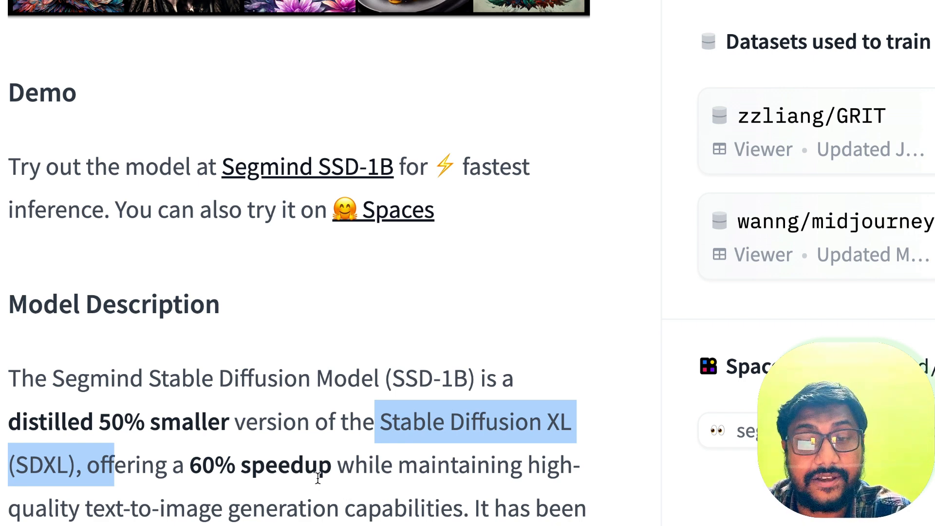
pyautogui.scroll(-3)
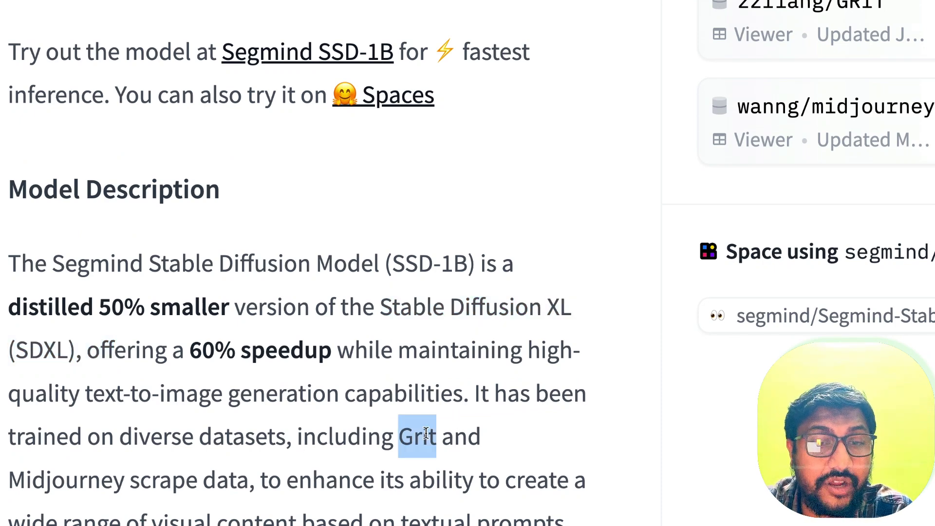
pyautogui.moveTo(415, 436); pyautogui.dragTo(269, 480)
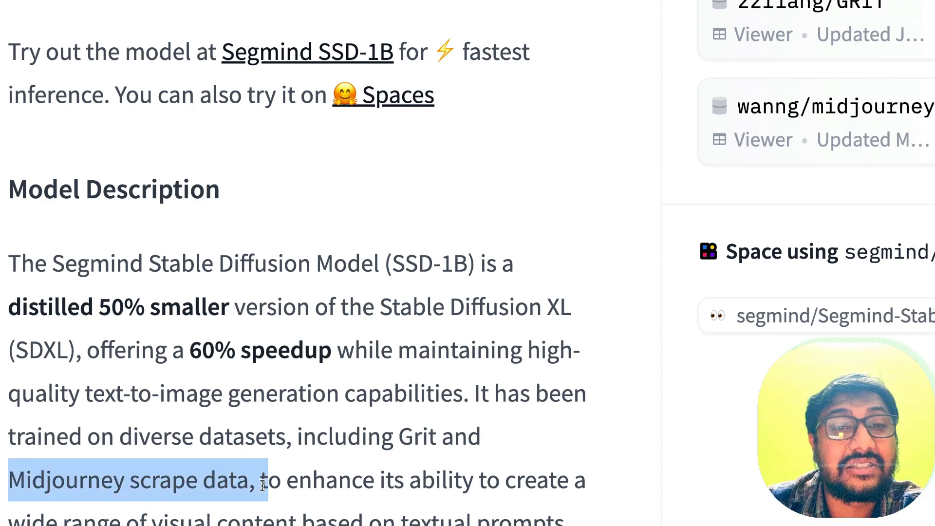
pyautogui.scroll(-3)
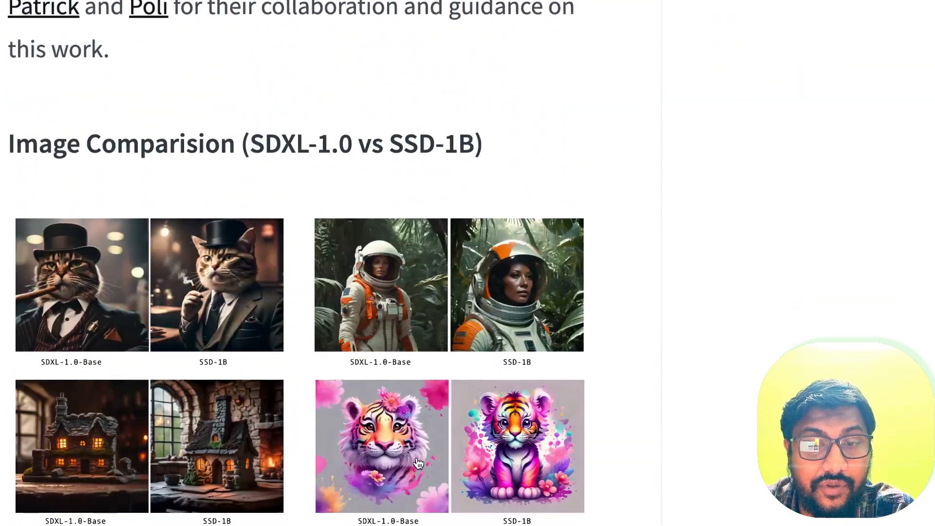
pyautogui.scroll(-3)
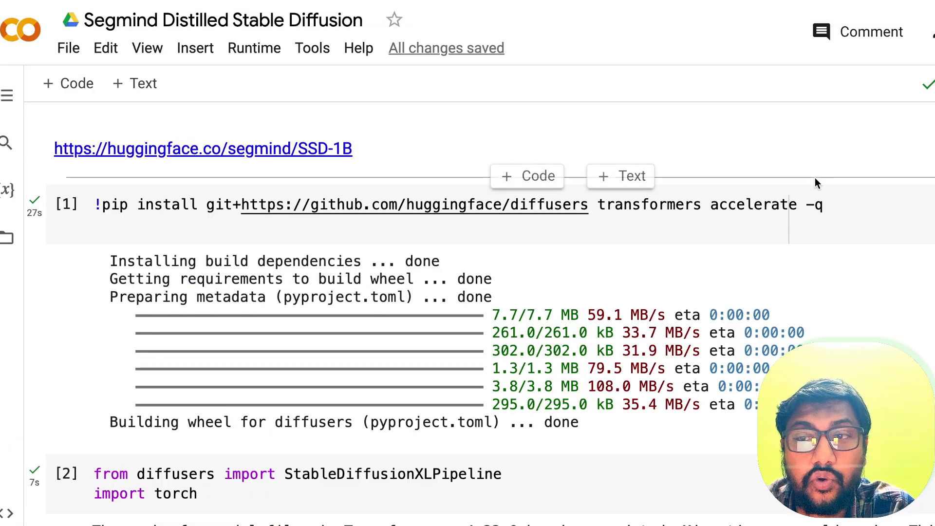
pyautogui.moveTo(399, 204)
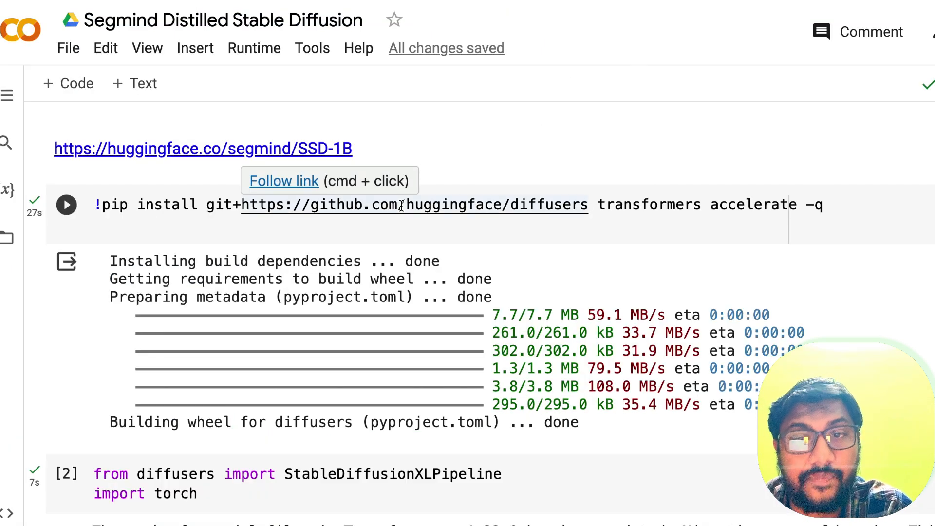
pyautogui.moveTo(653, 253)
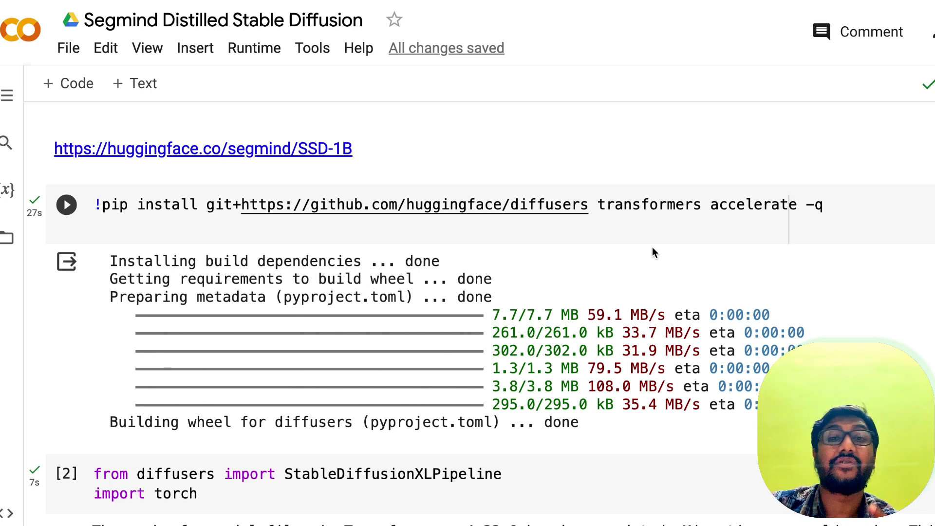
pyautogui.scroll(-3)
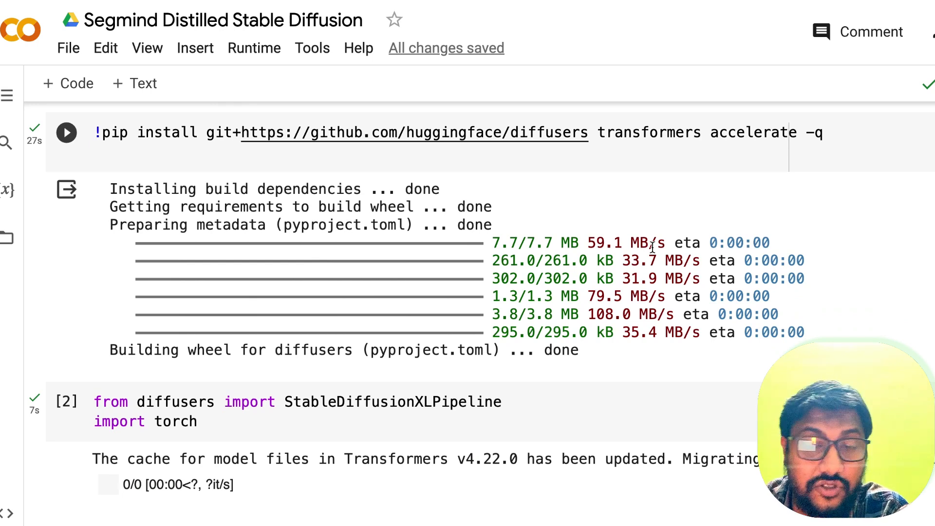
pyautogui.scroll(-3)
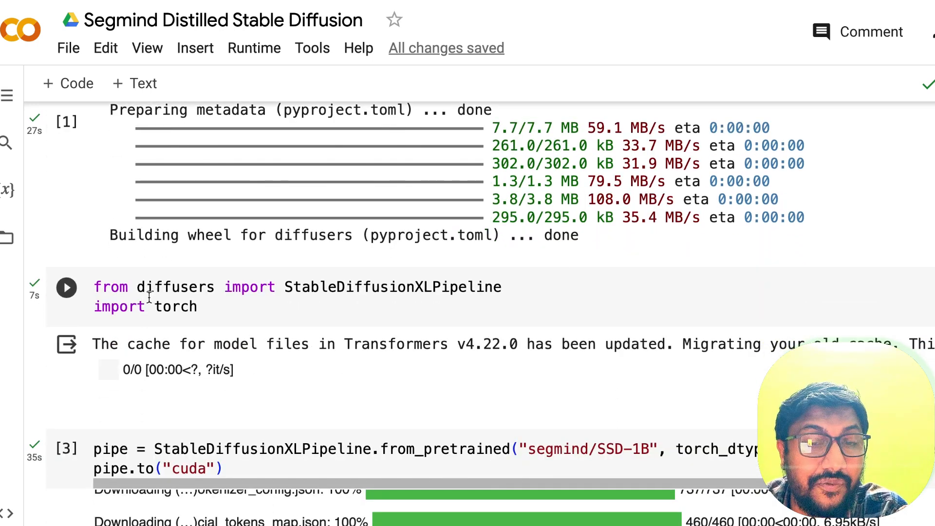
pyautogui.doubleClick(392, 287)
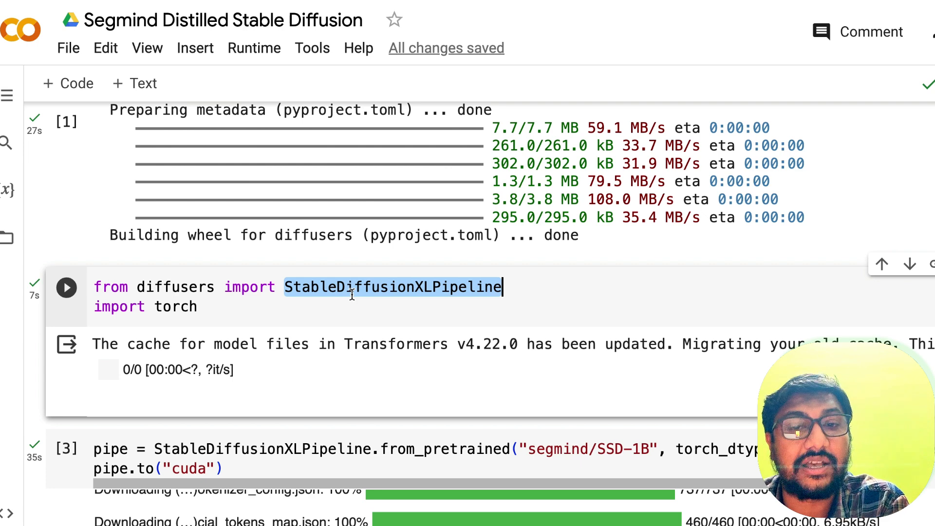
pyautogui.moveTo(251, 309)
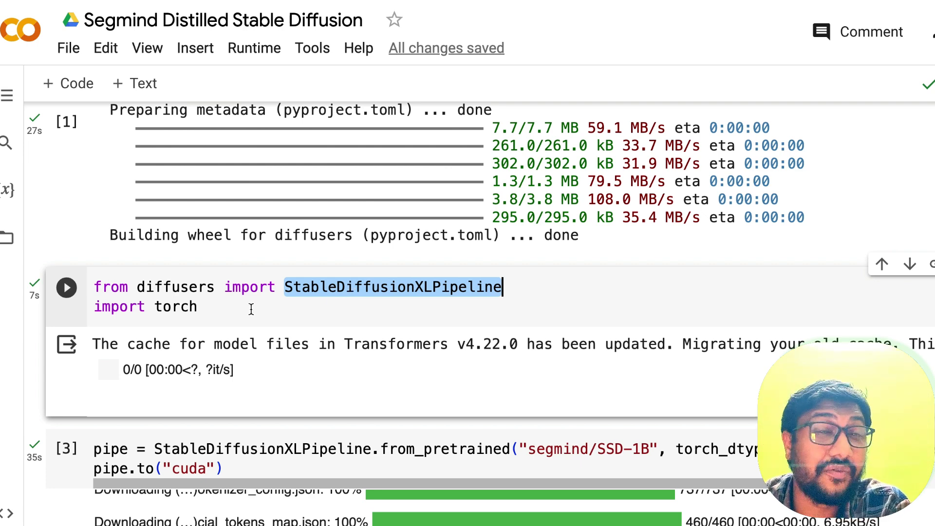
pyautogui.scroll(-3)
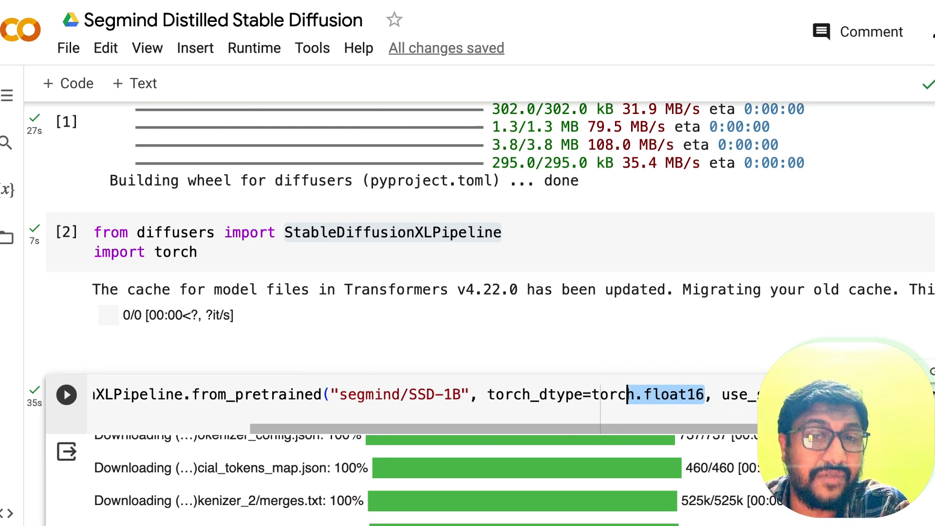
pyautogui.click(324, 395)
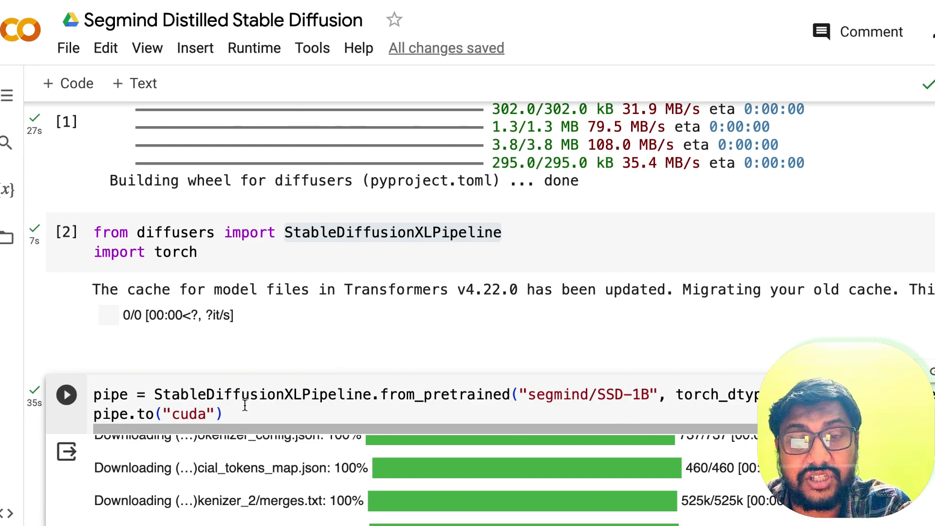
pyautogui.scroll(-3)
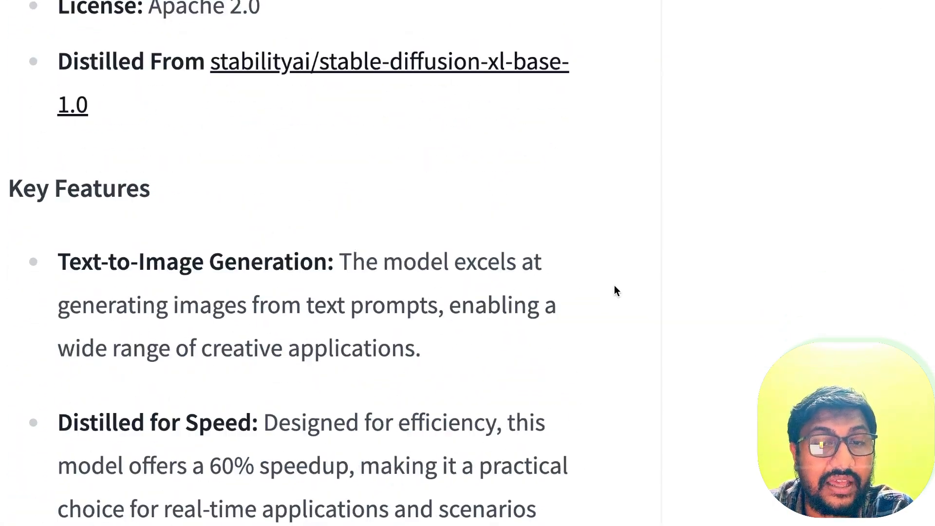
pyautogui.scroll(-3)
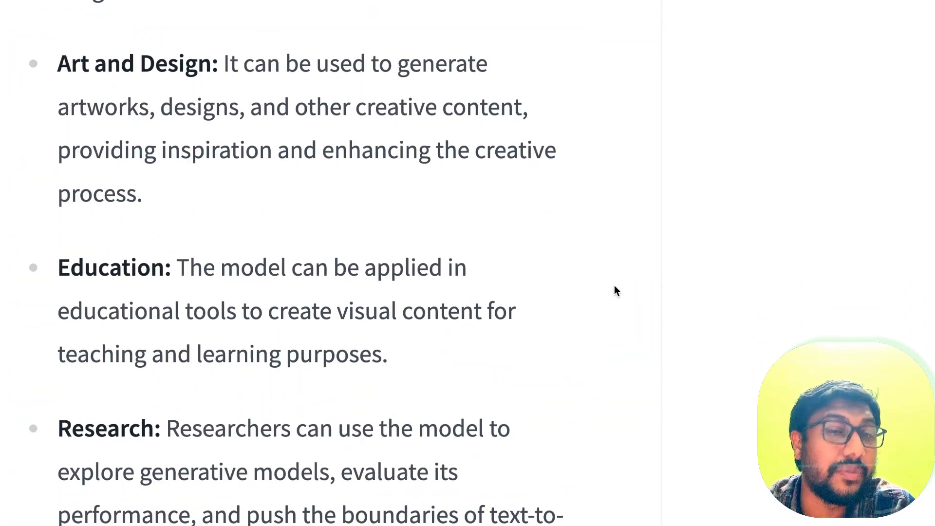
pyautogui.scroll(-3)
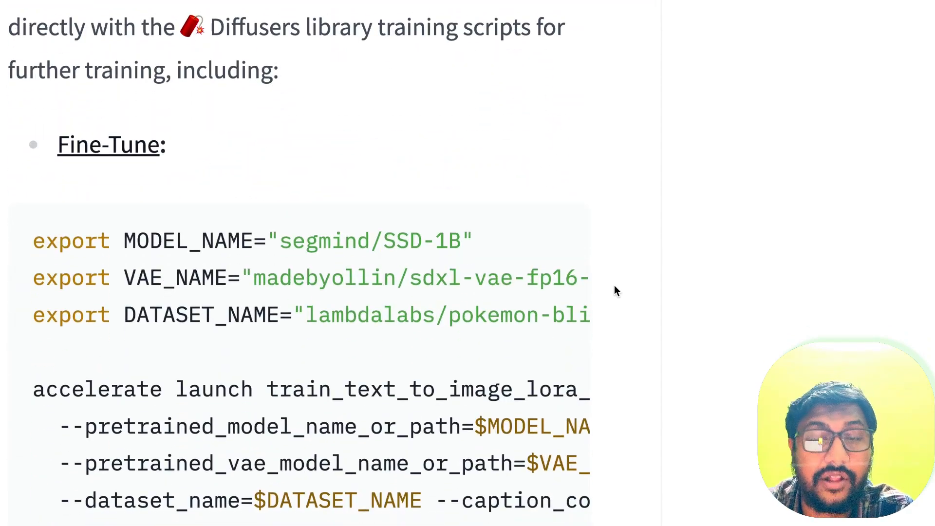
pyautogui.scroll(-3)
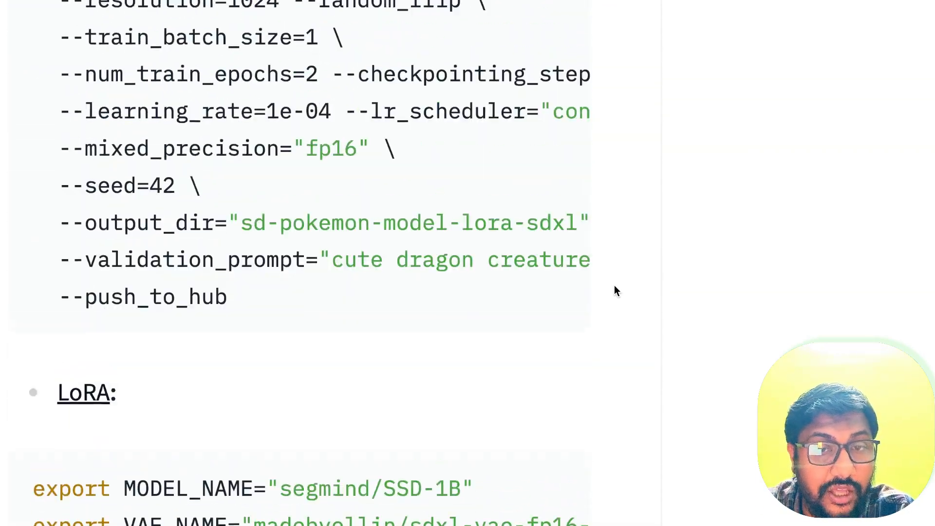
pyautogui.scroll(-3)
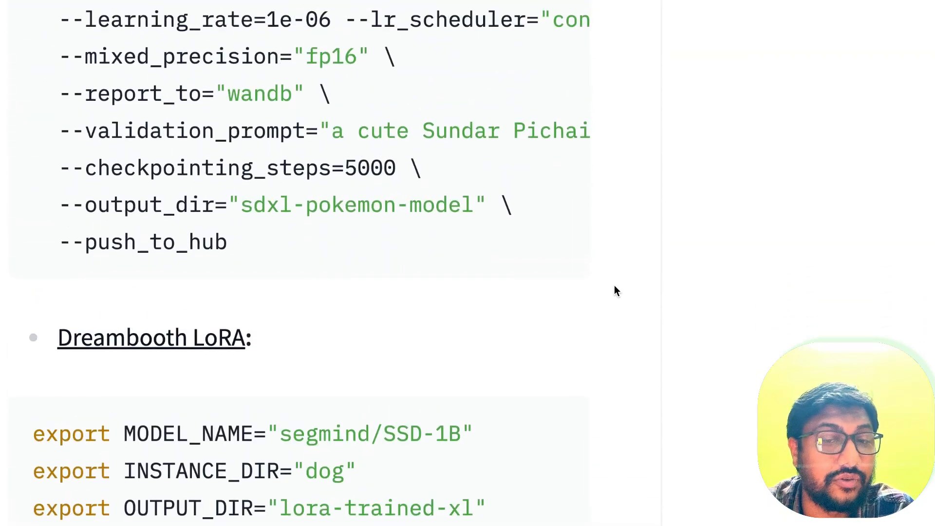
pyautogui.scroll(-3)
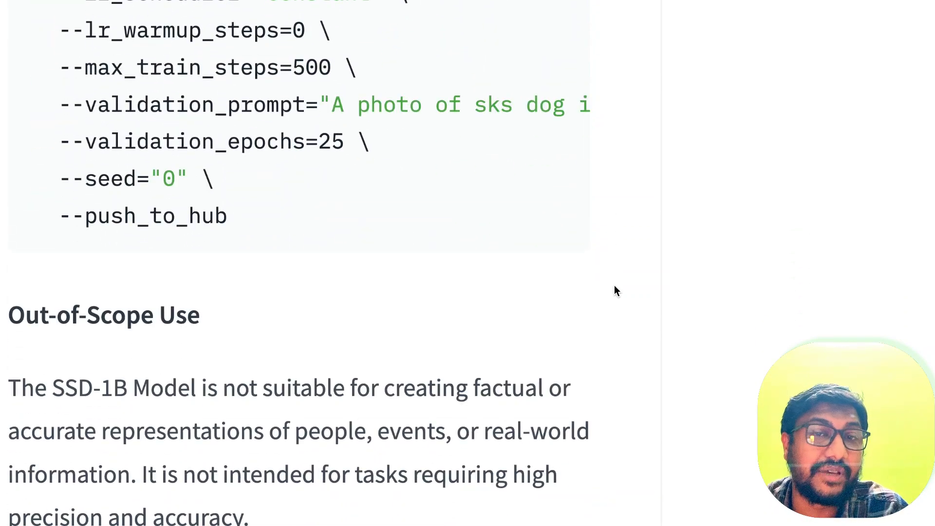
pyautogui.scroll(3)
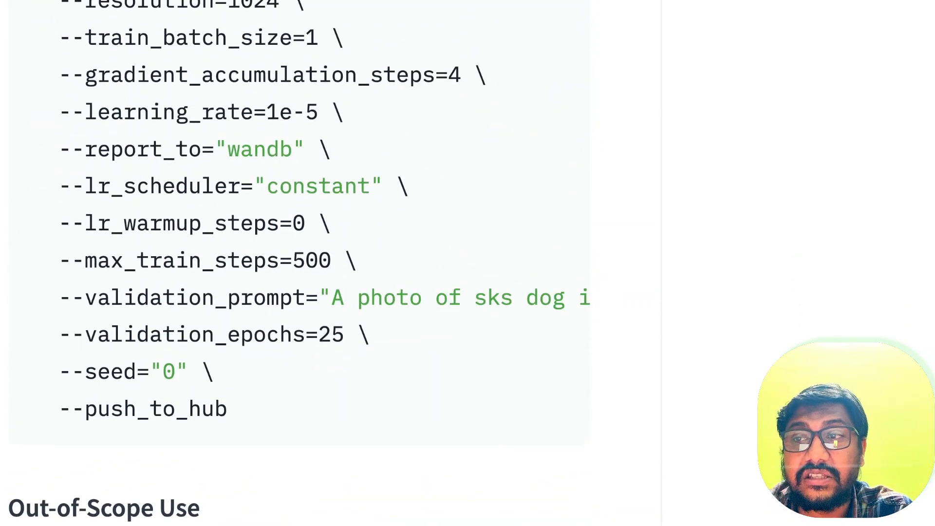
pyautogui.scroll(-3)
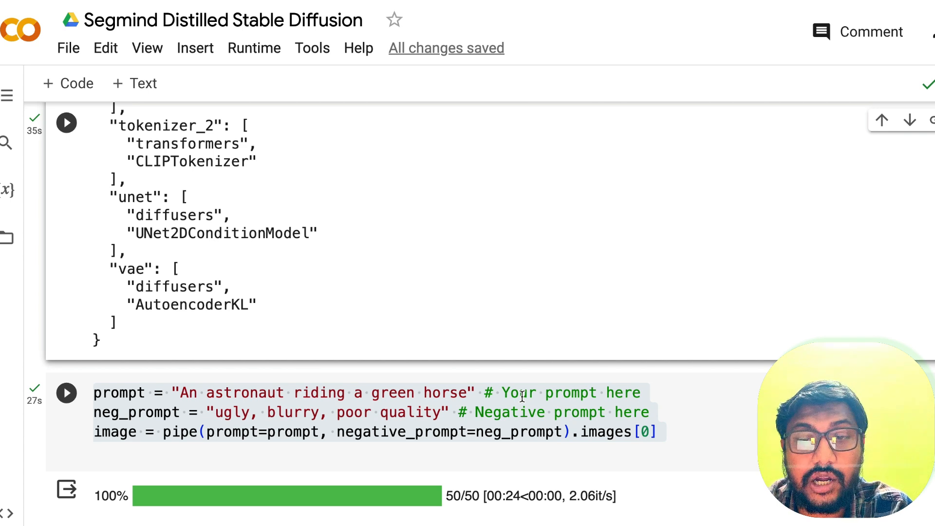
# Select the existing prompt text to rewrite it as the Joe Biden blood-on-hands prompt
pyautogui.scroll(-3)
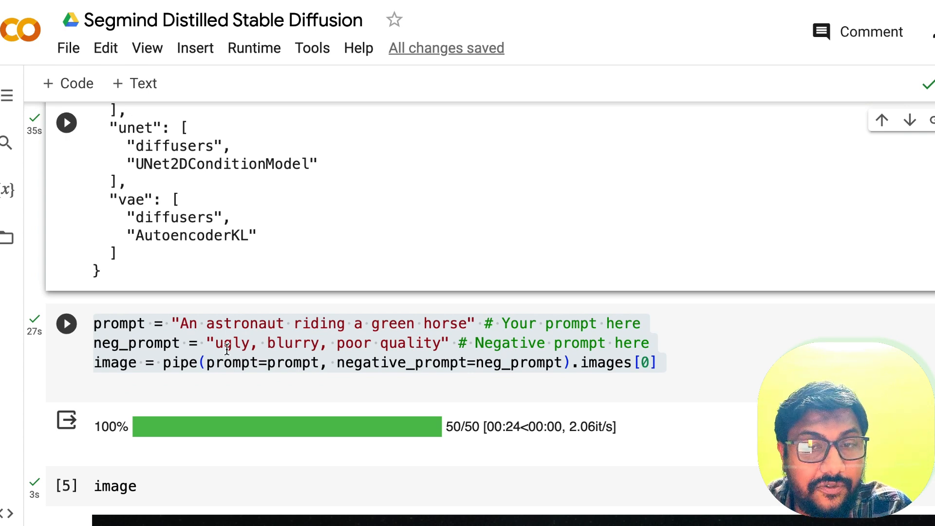
pyautogui.doubleClick(293, 343)
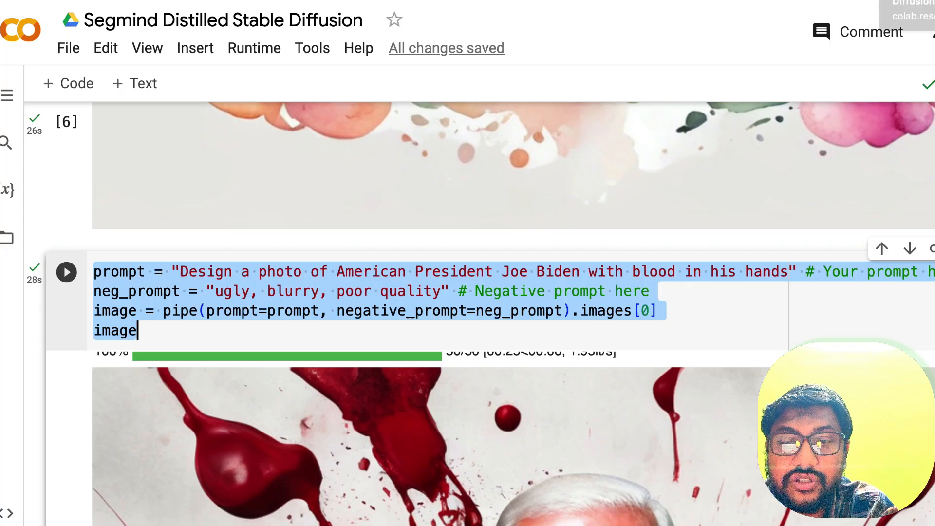
# Scroll past the Biden image to the new Elon Musk prompt cell with extended negative terms
pyautogui.scroll(-3)
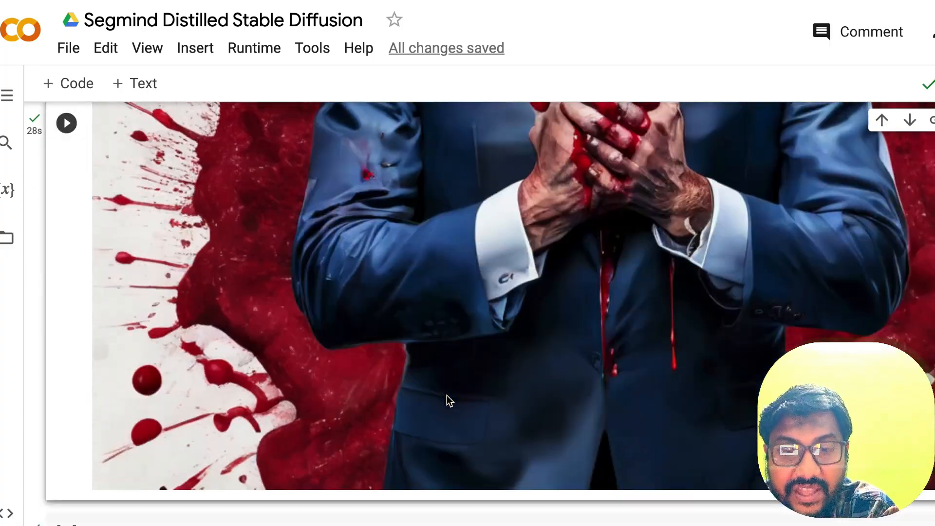
pyautogui.scroll(-3)
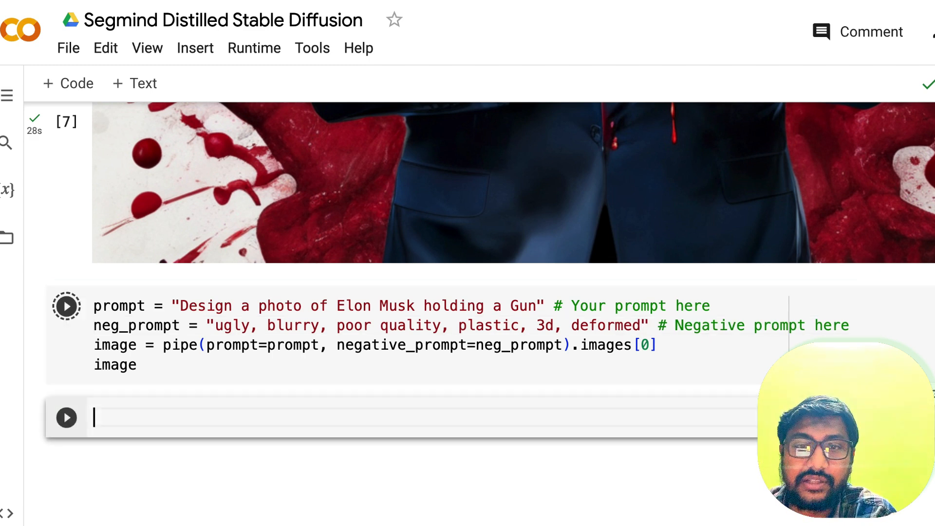
# Run the Elon Musk holding a gun cell and view the rendered dark-suit portrait
pyautogui.click(65, 306)
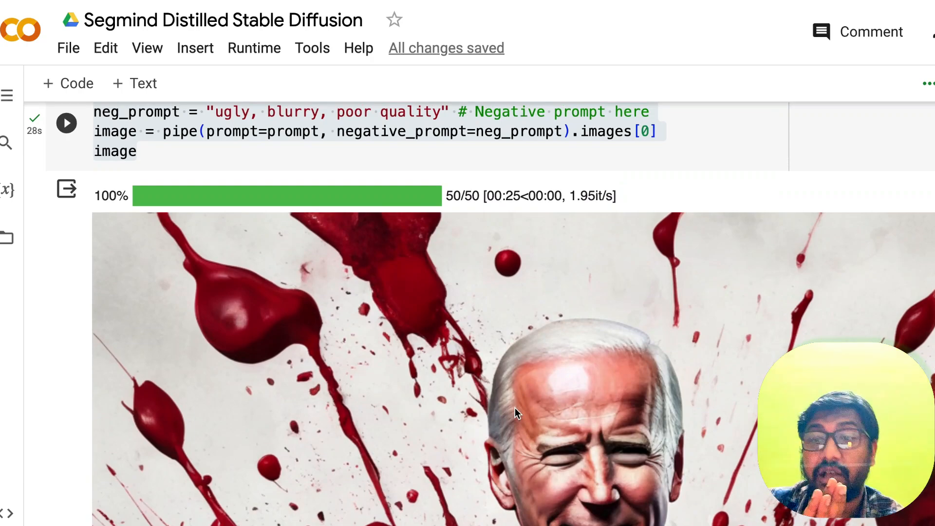
pyautogui.moveTo(641, 416)
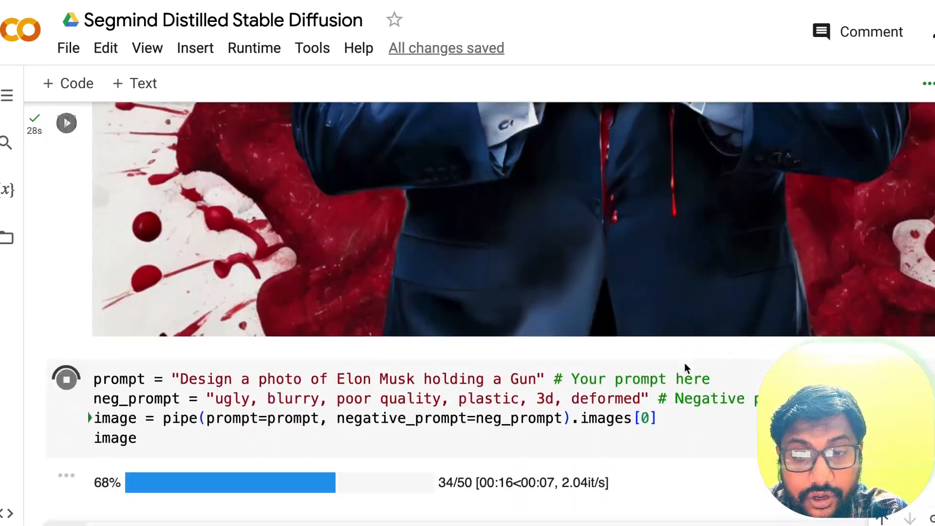
pyautogui.scroll(-3)
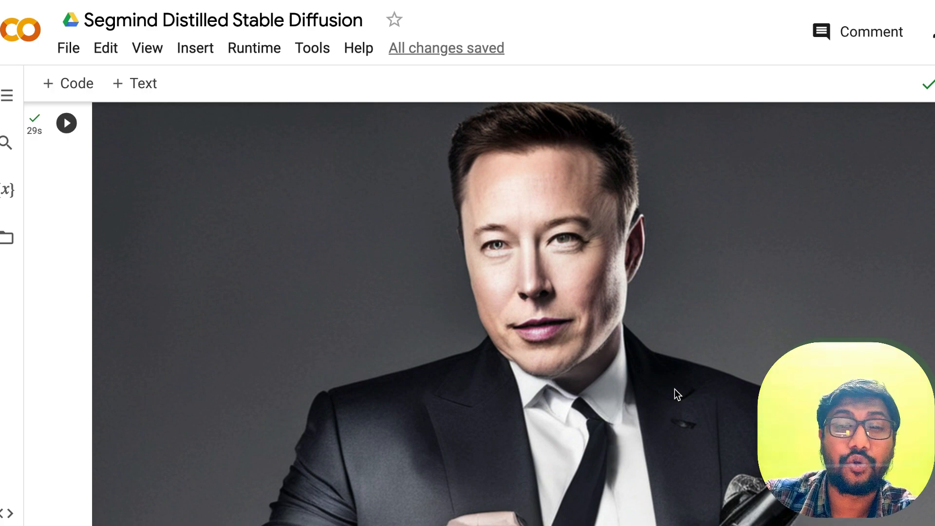
# Return to the SSD-1B model card and reread its distilled, 50% smaller, 60% faster SDXL description
pyautogui.click(67, 123)
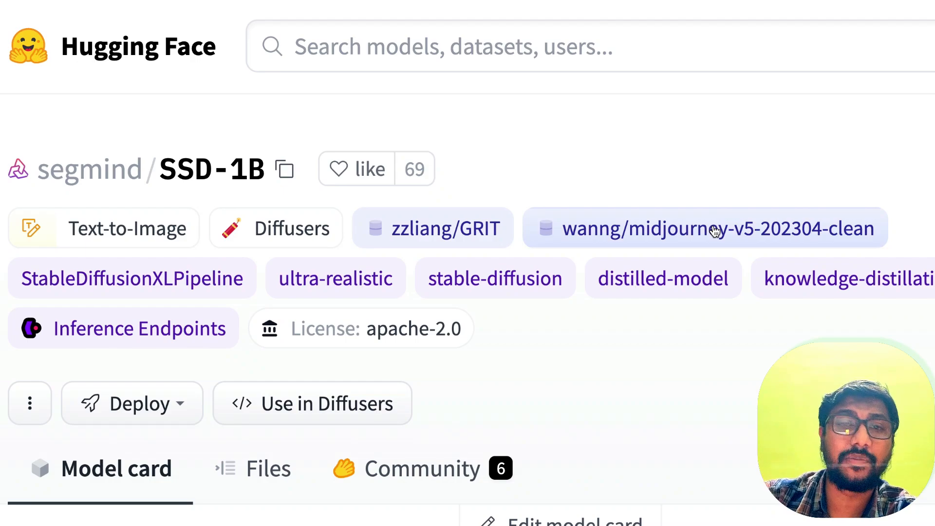
pyautogui.scroll(-3)
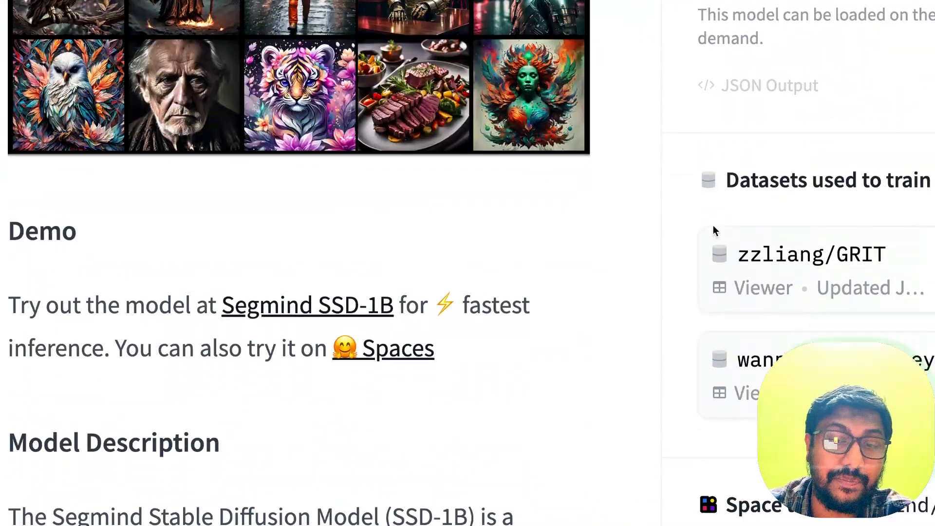
pyautogui.scroll(-3)
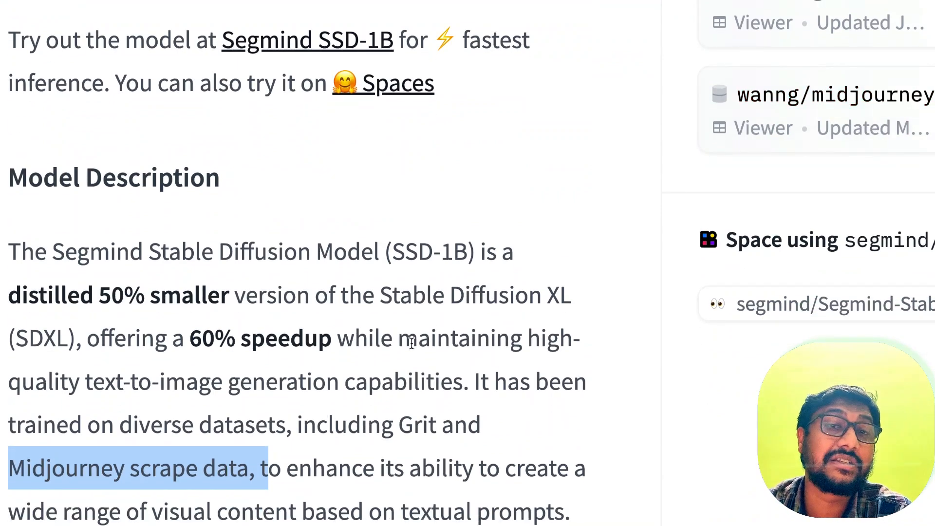